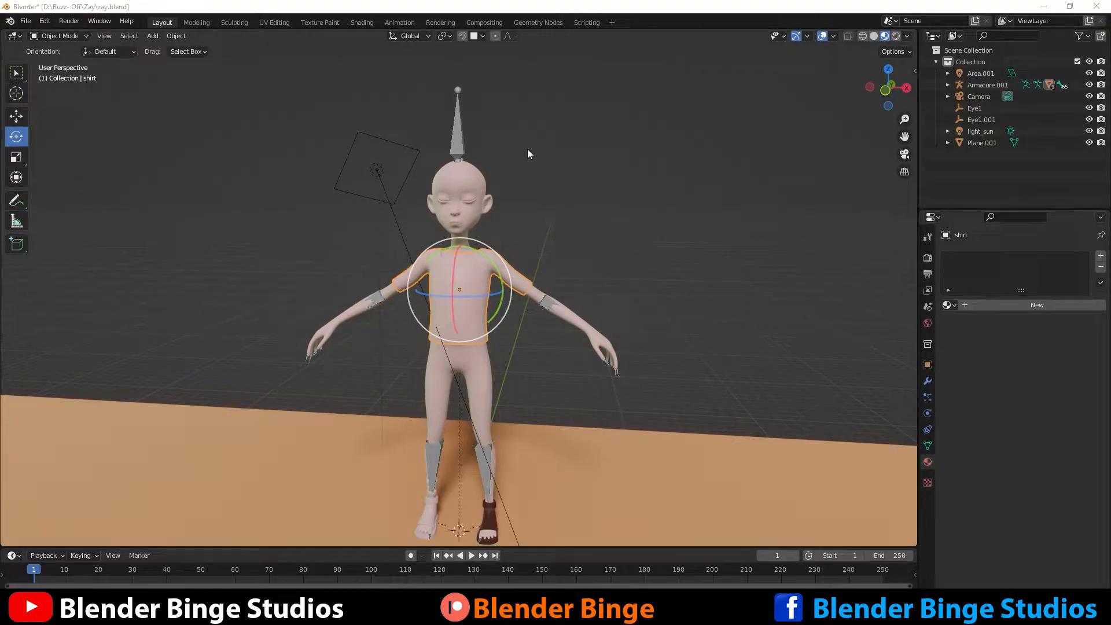
mouse_move(476, 132)
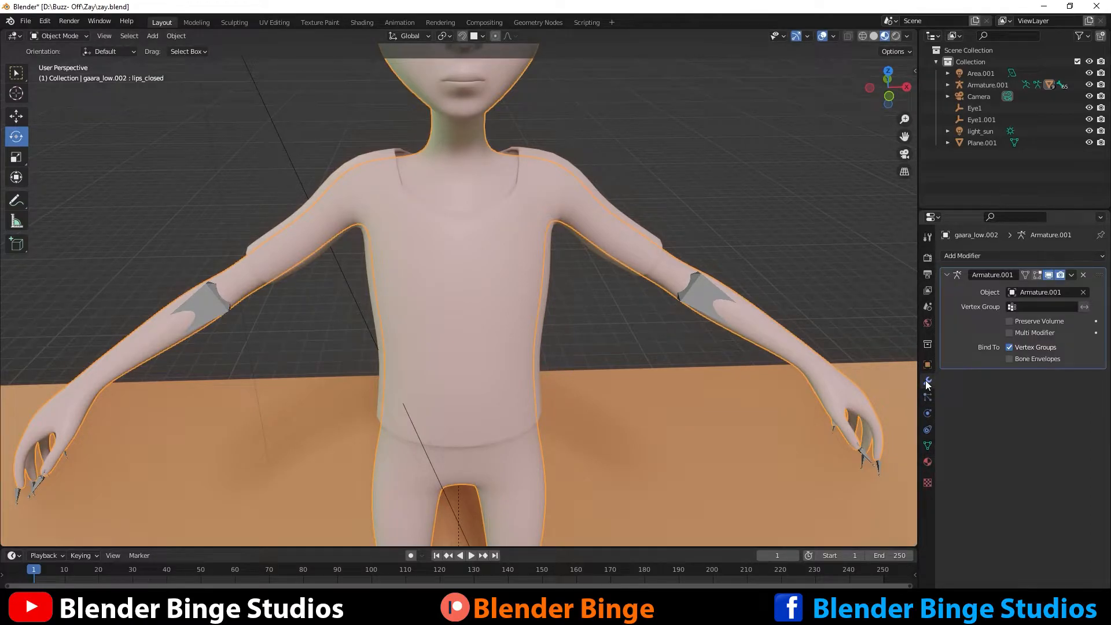
Step: Bring up the Armature.001 modifier's extra options and dismiss them without applying
click(1072, 275)
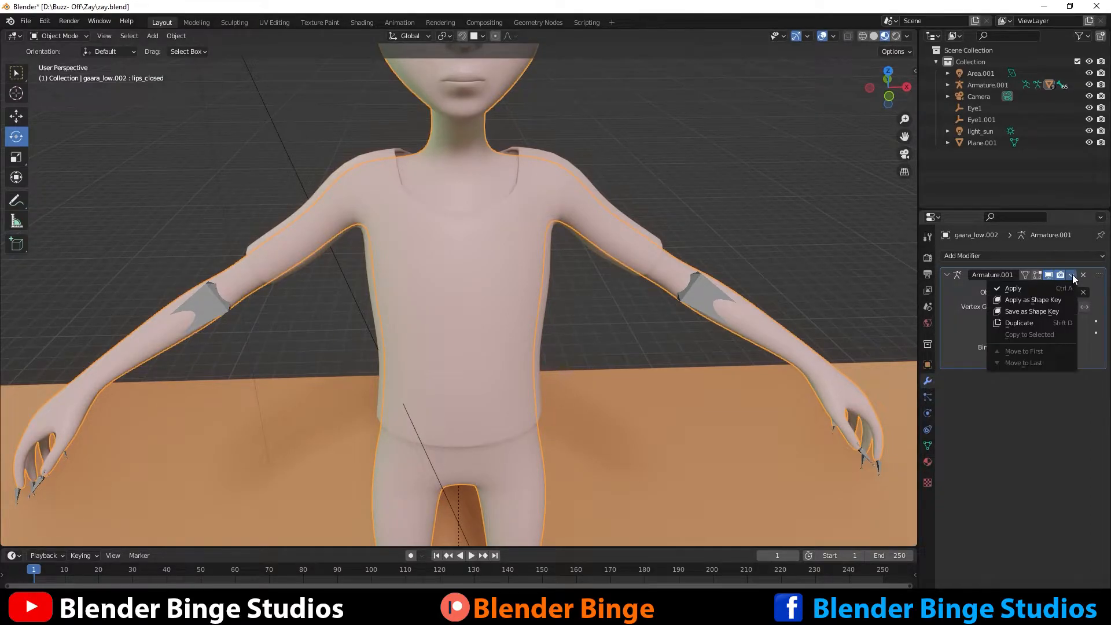
click(650, 344)
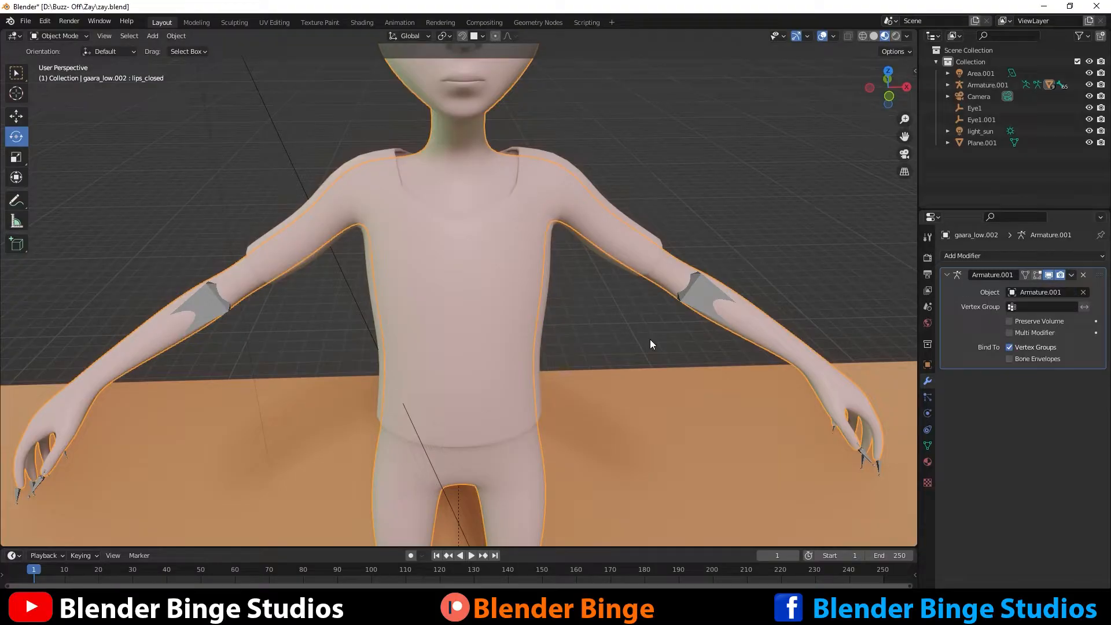
mouse_move(479, 385)
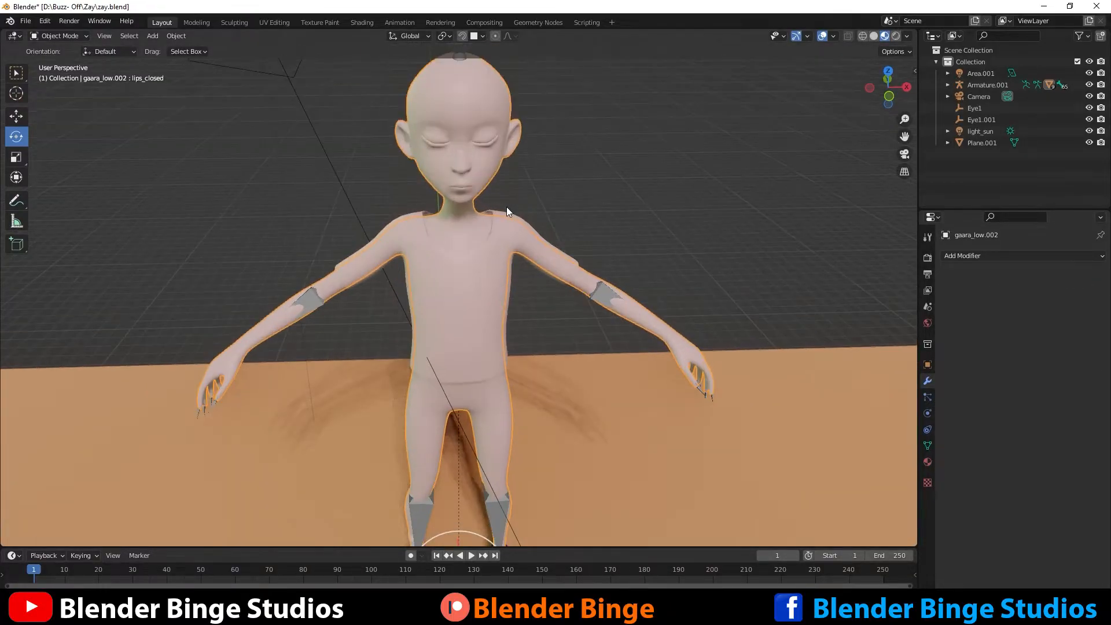
Step: Select Armature.001 in the Outliner and zoom the viewport to see the rig
click(987, 85)
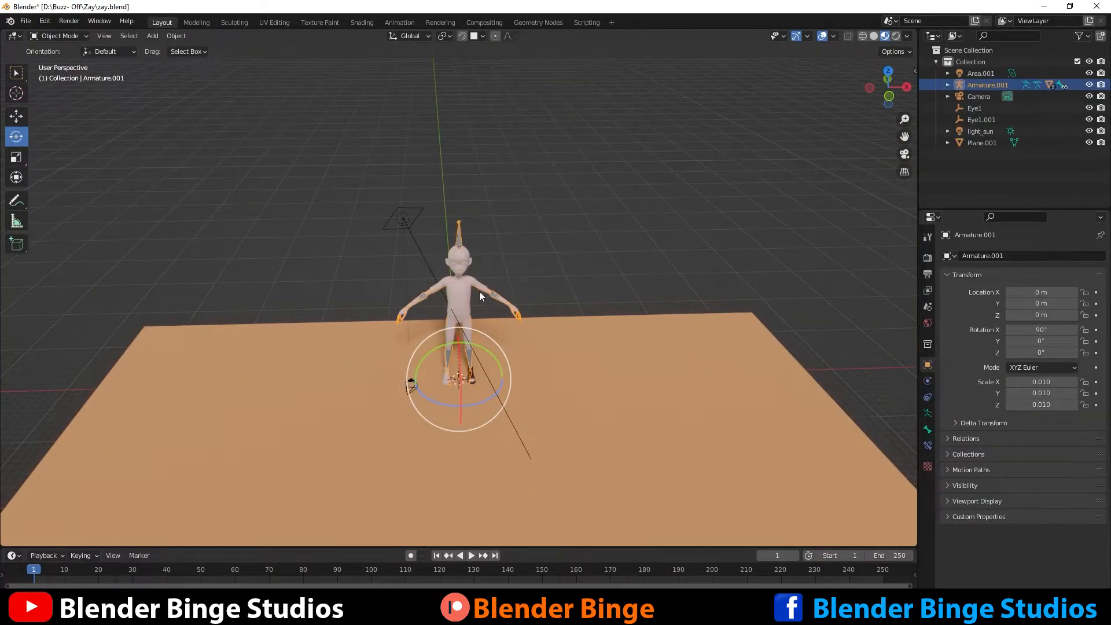
scroll(up, 3)
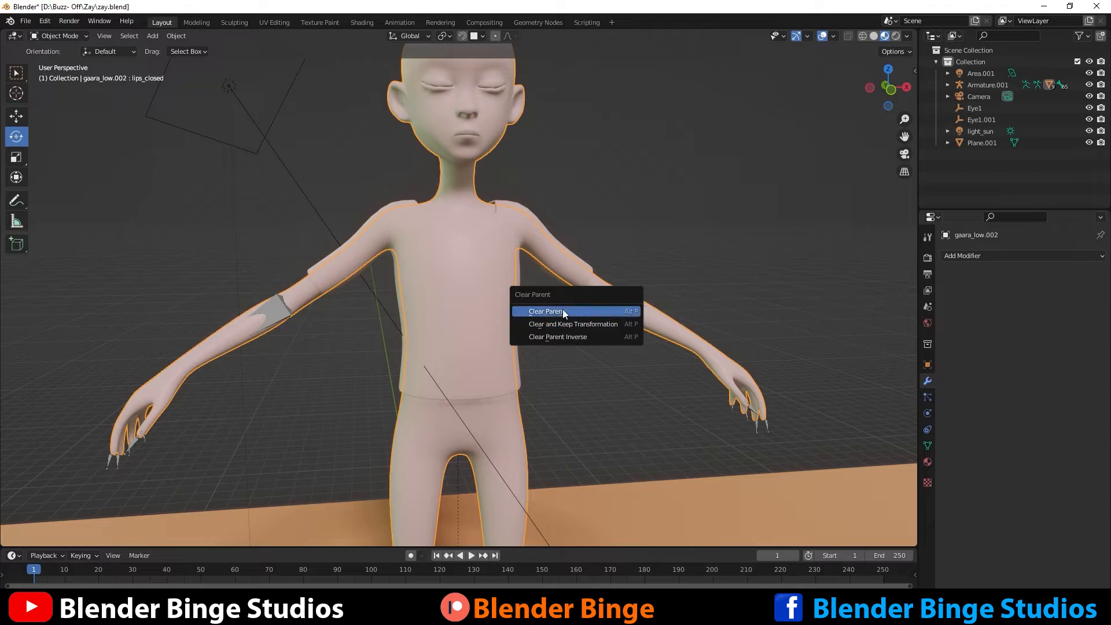
mouse_move(572, 325)
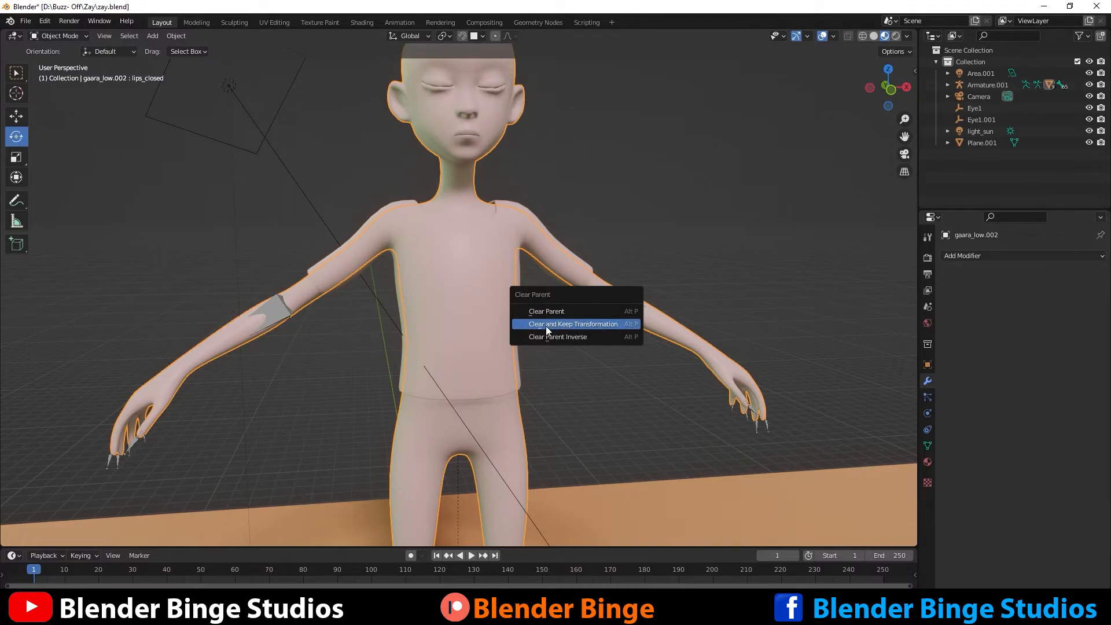
Step: Unparent gaara_low.002 from the armature with Clear and Keep Transformation
click(573, 324)
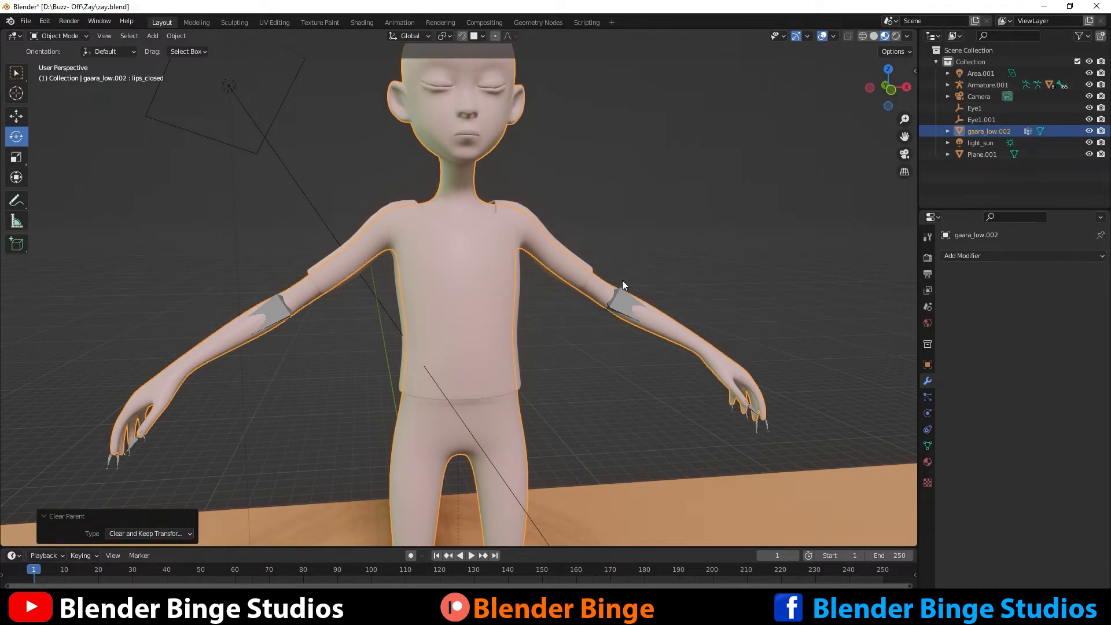